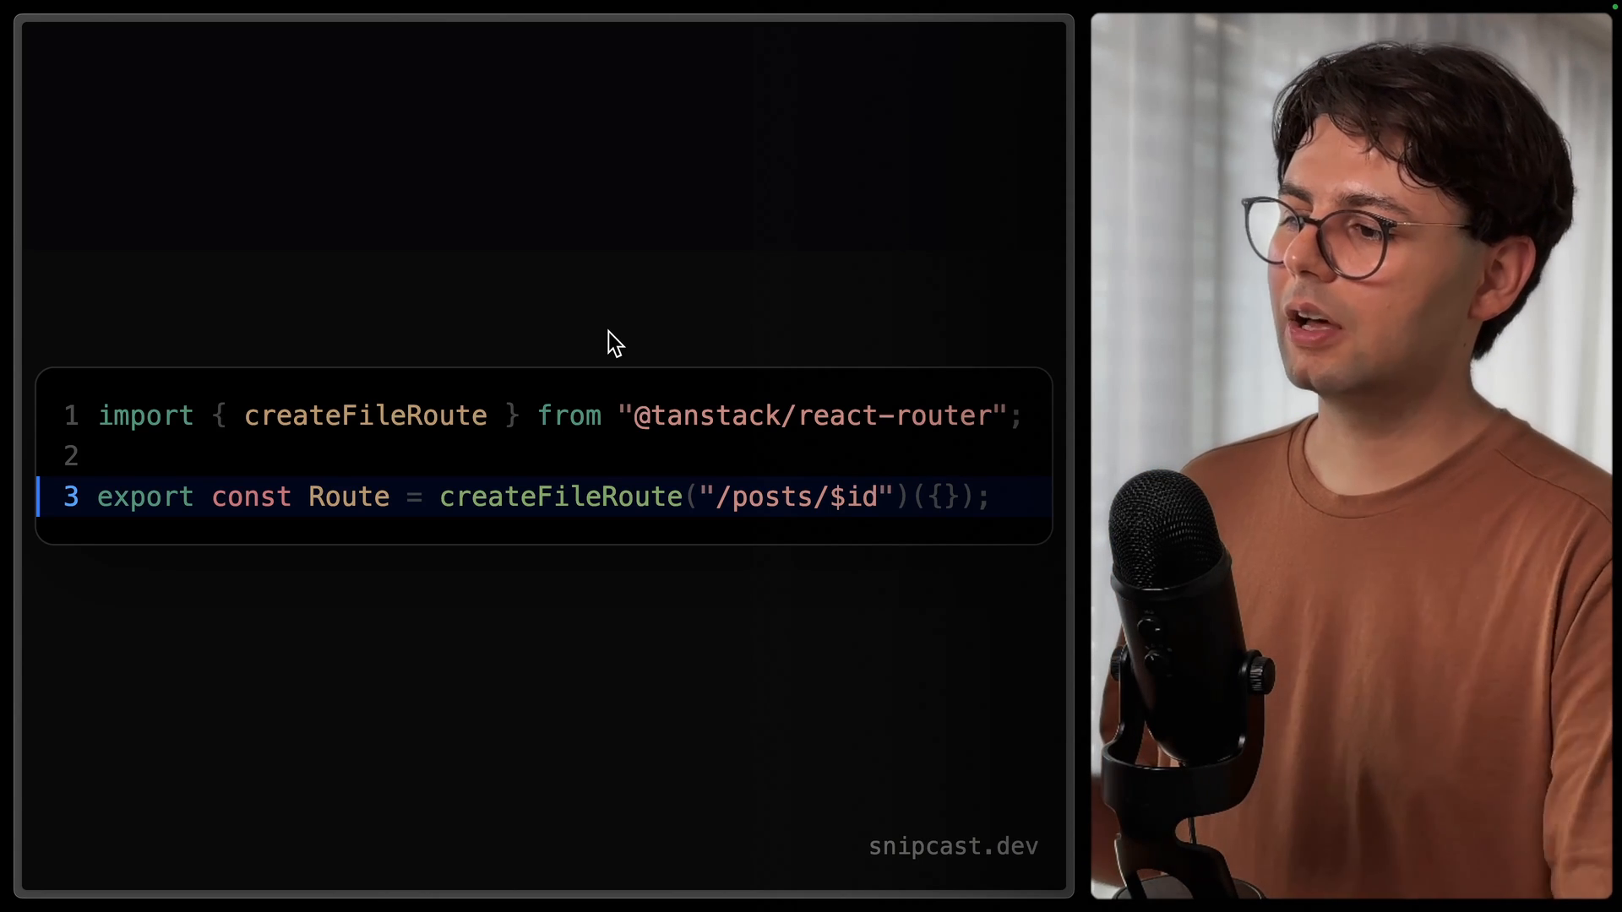
mouse_move(867, 520)
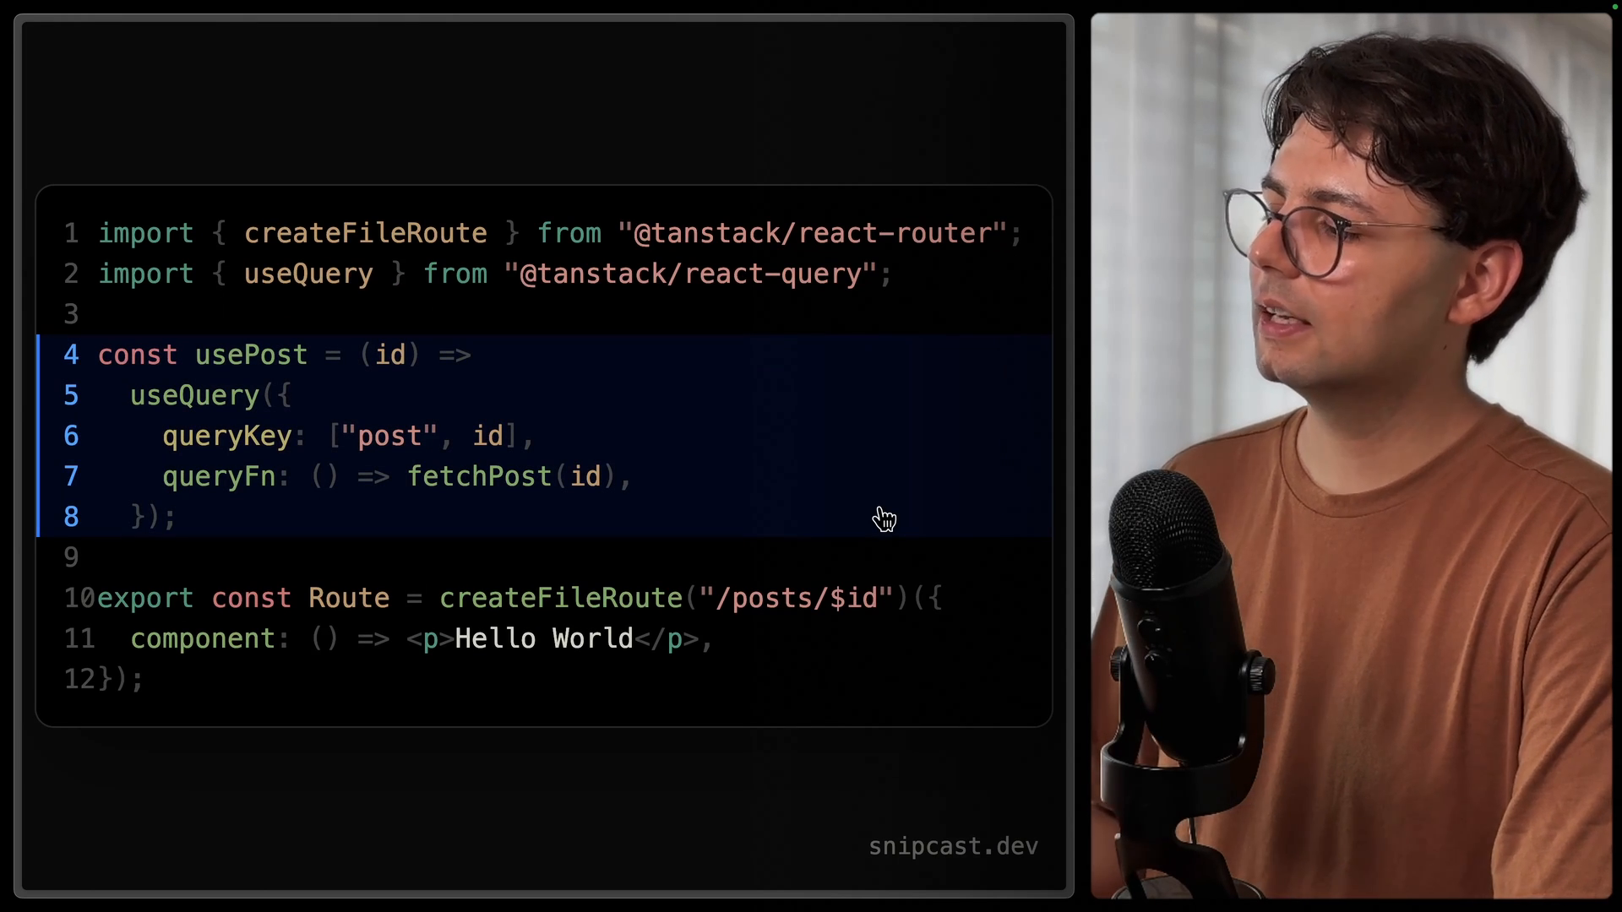
mouse_move(556, 486)
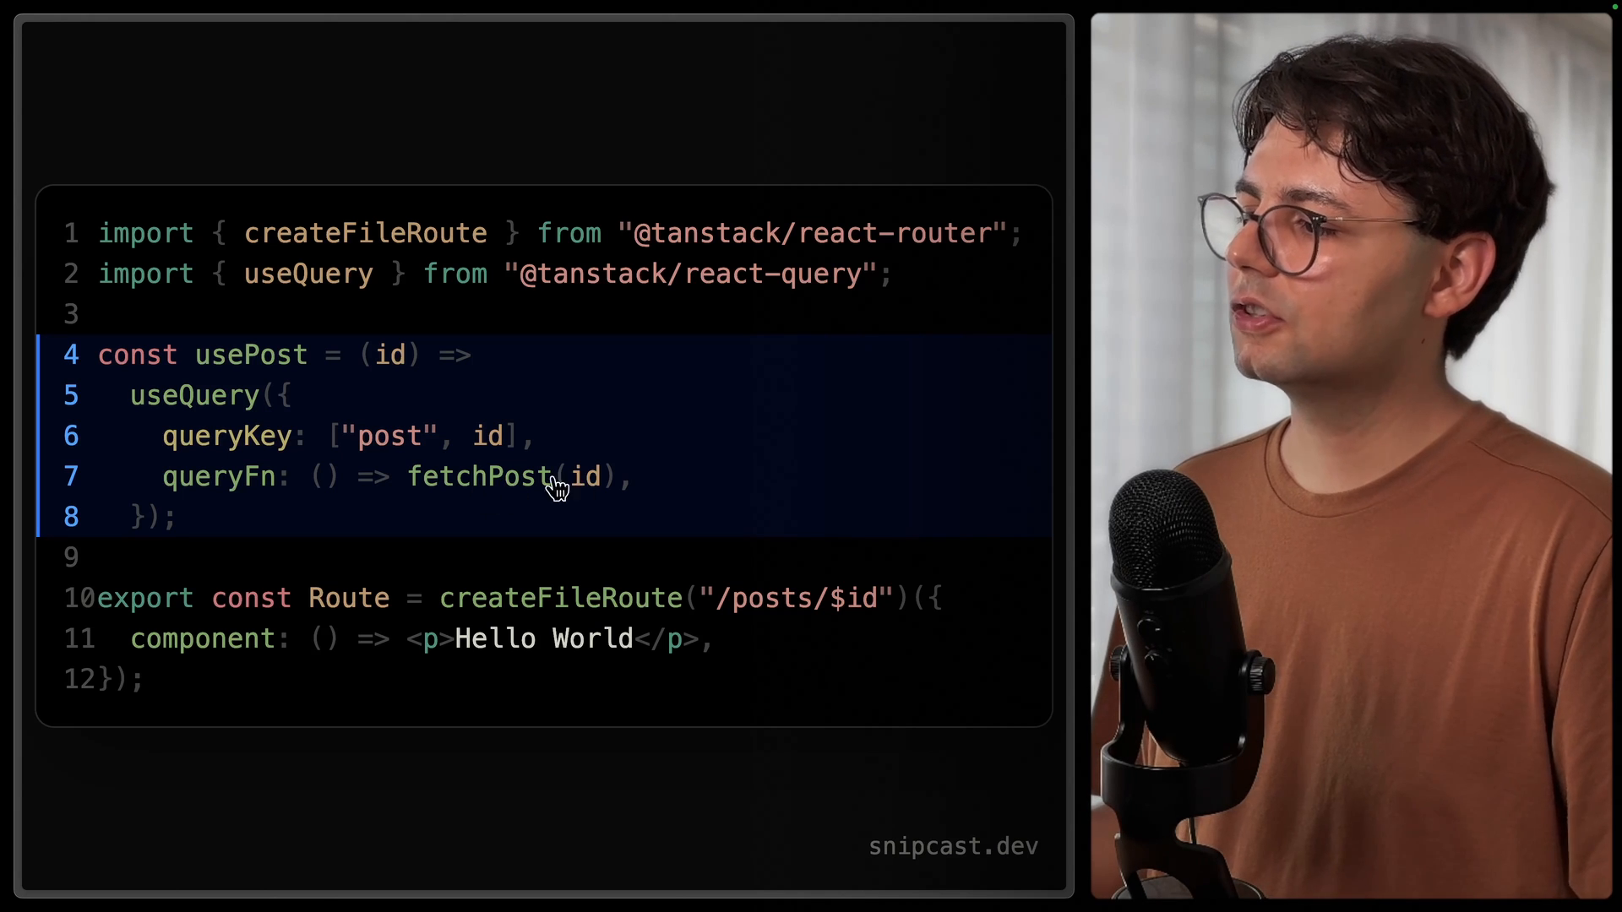
mouse_move(1068, 683)
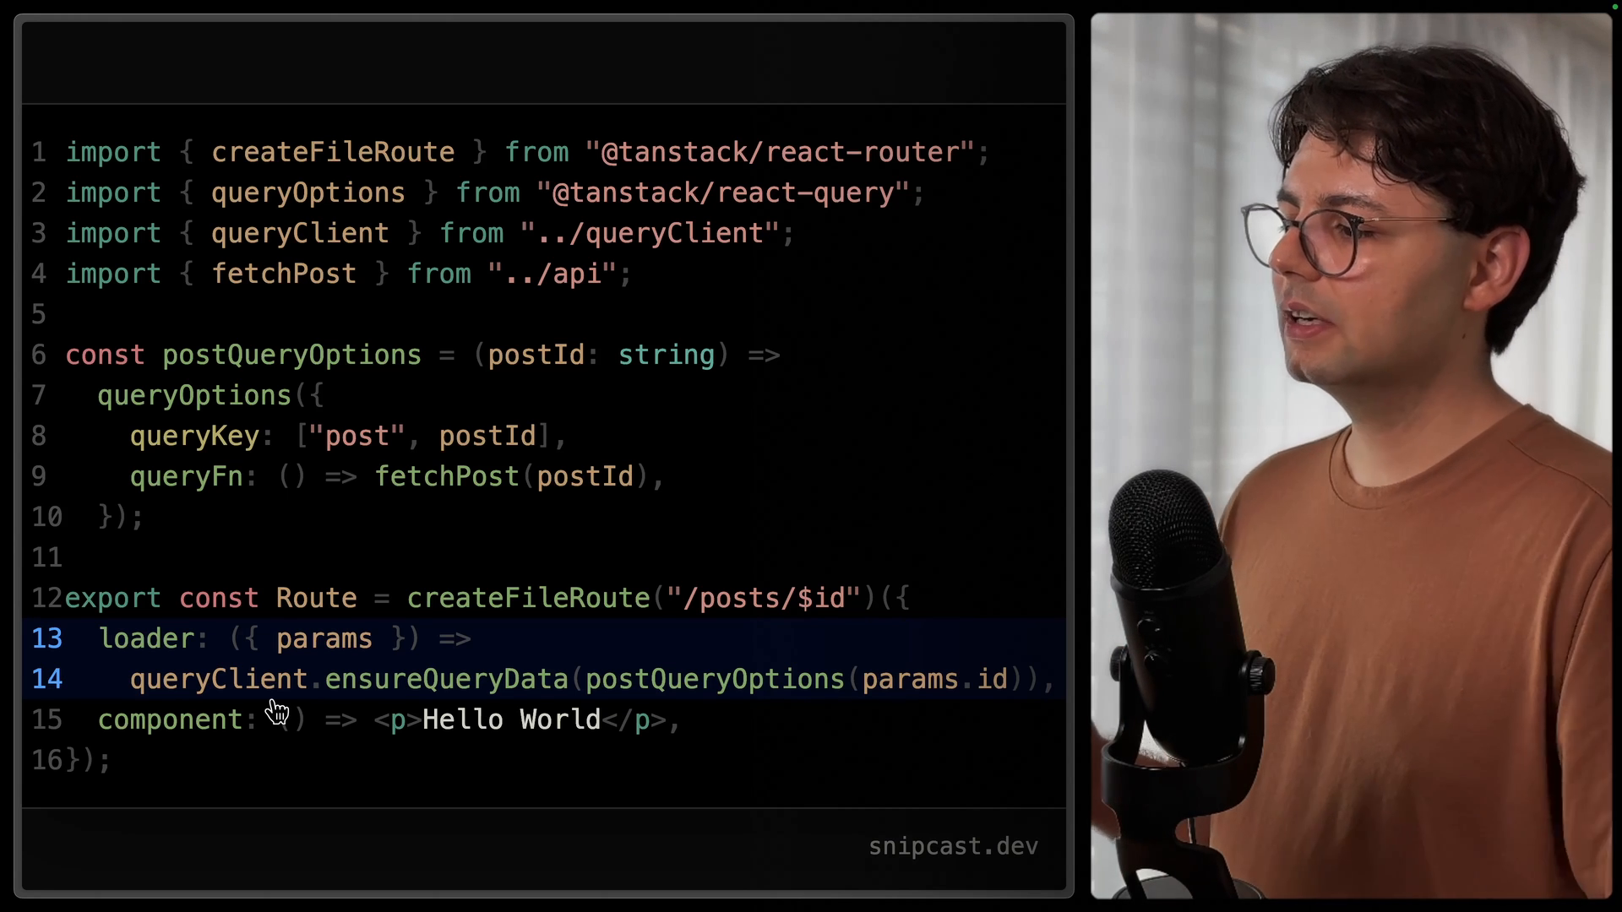
mouse_move(534, 681)
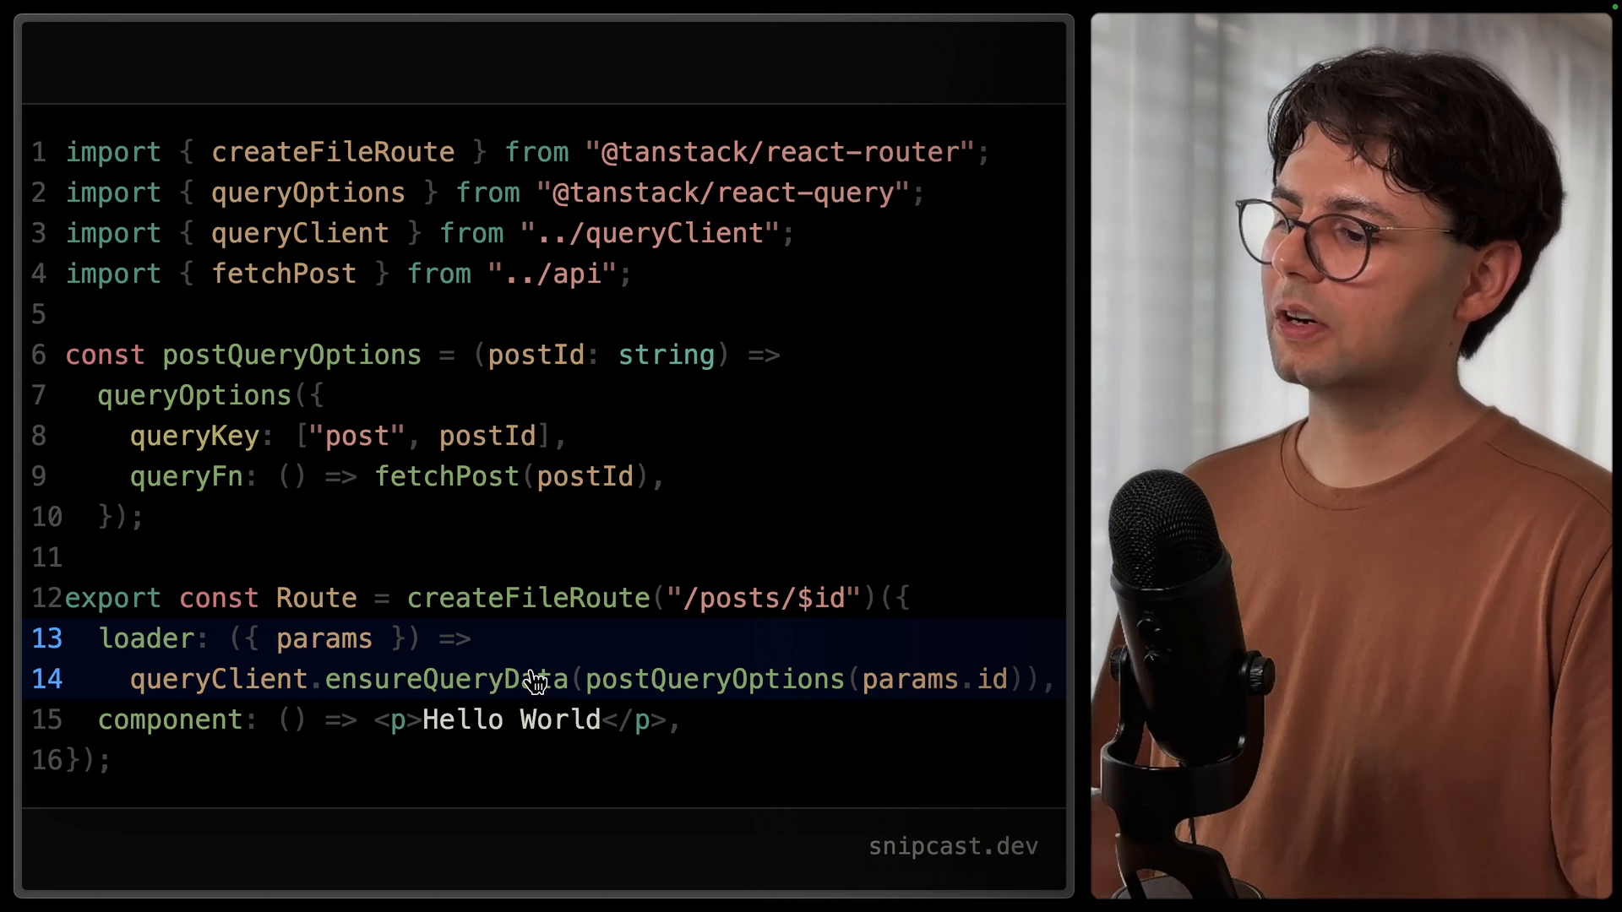
mouse_move(667, 701)
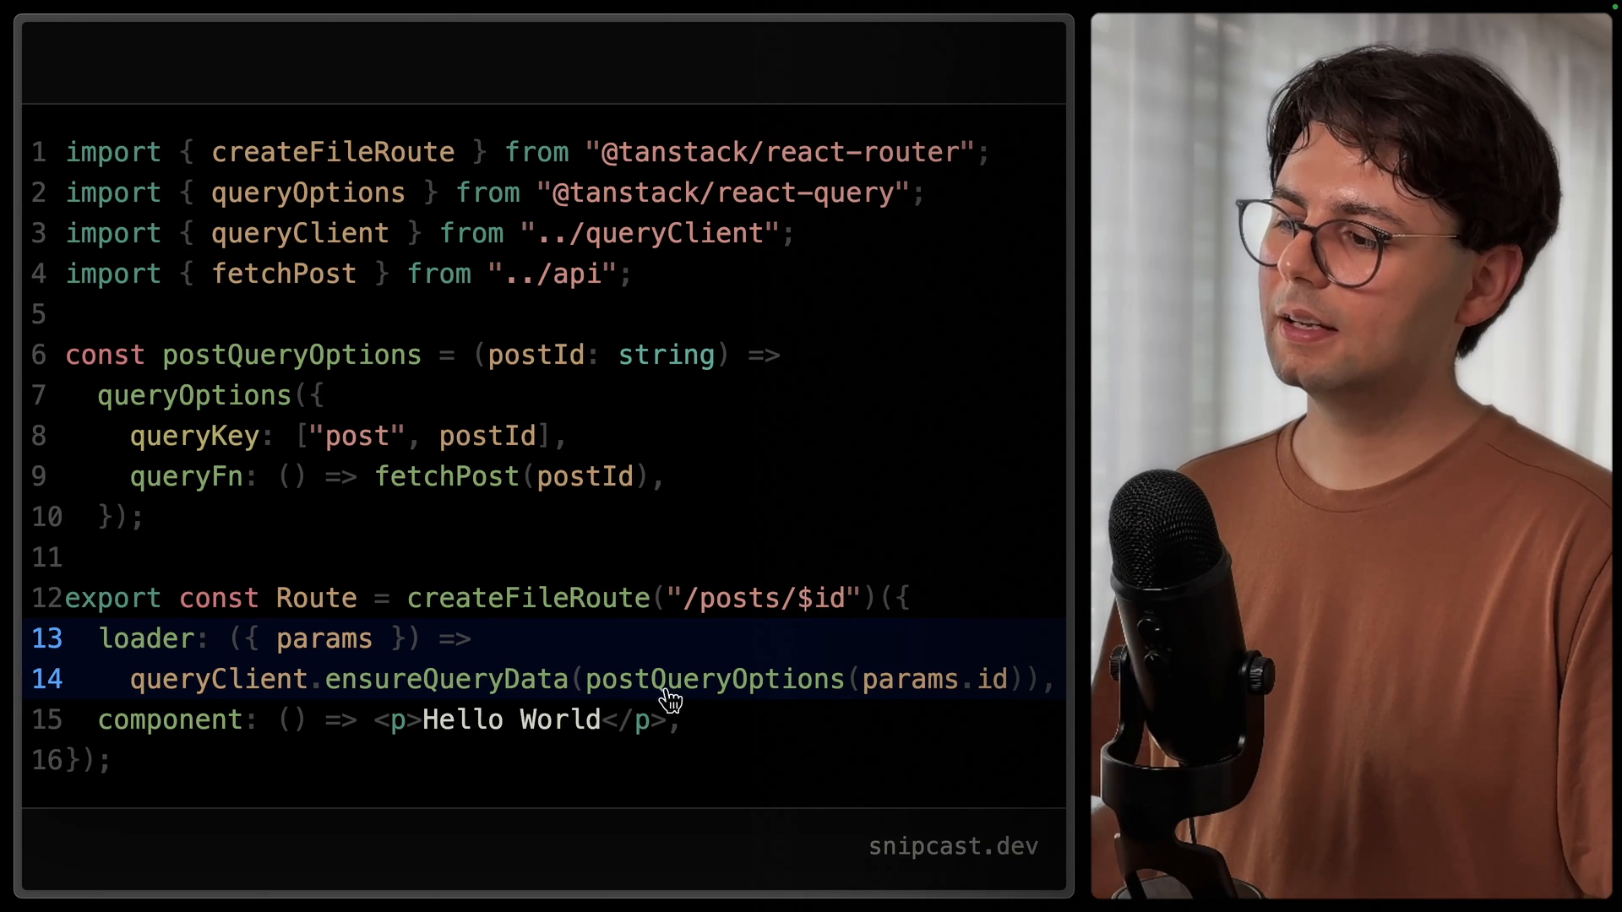
mouse_move(1031, 699)
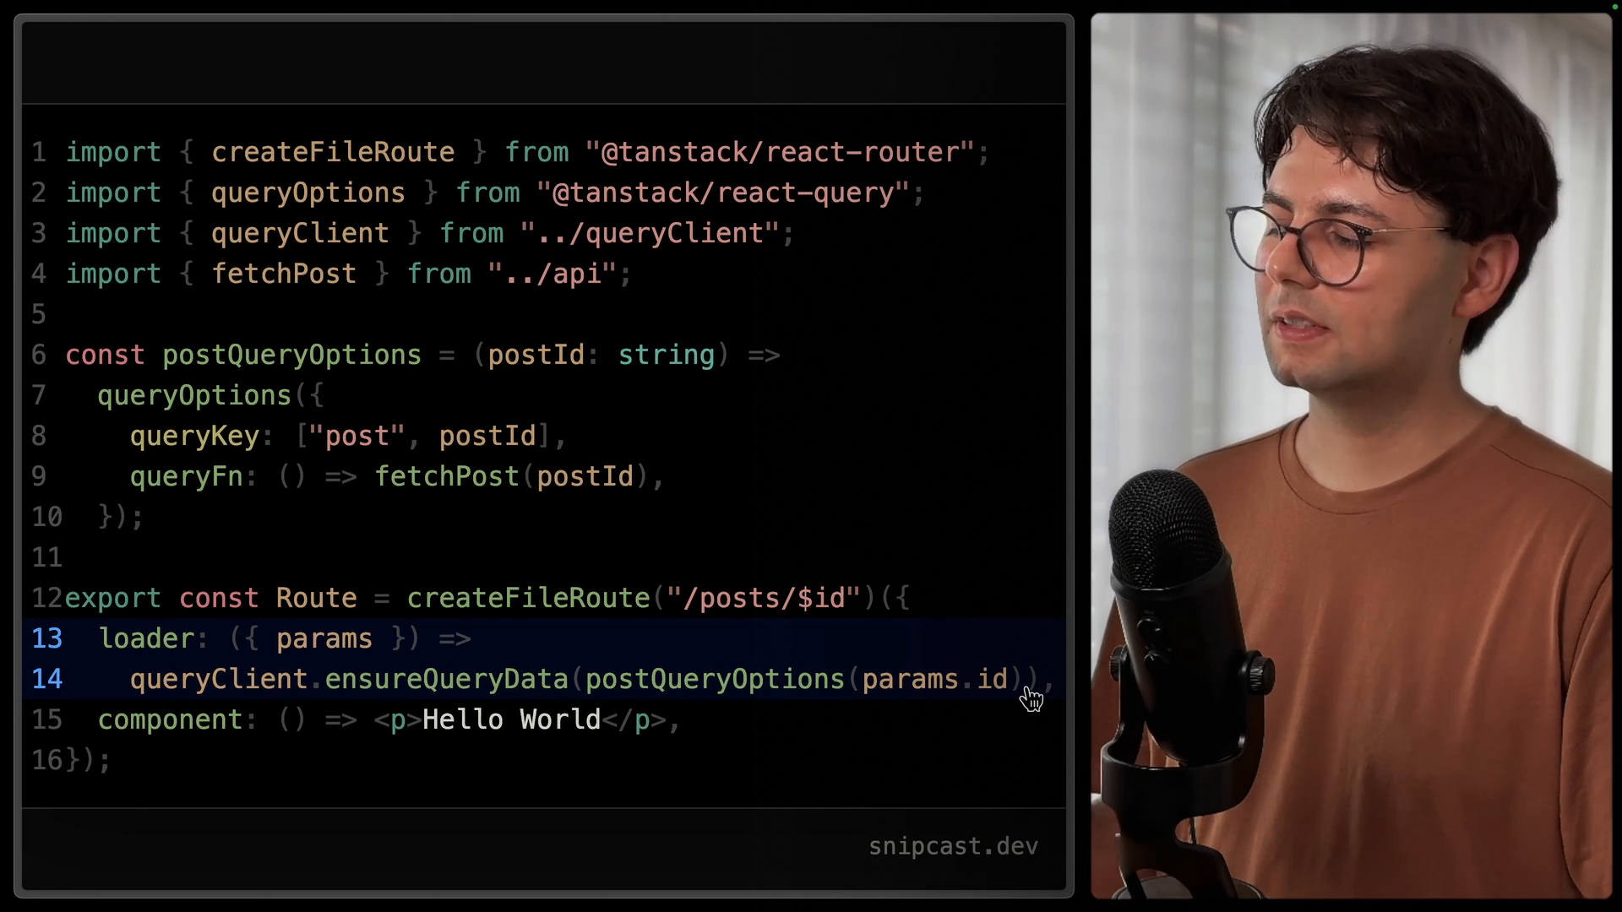